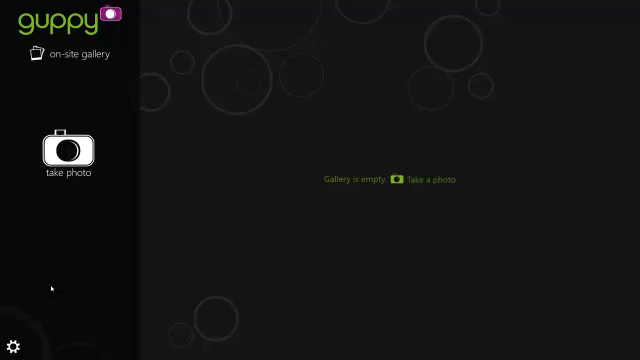
mouse_move(56, 285)
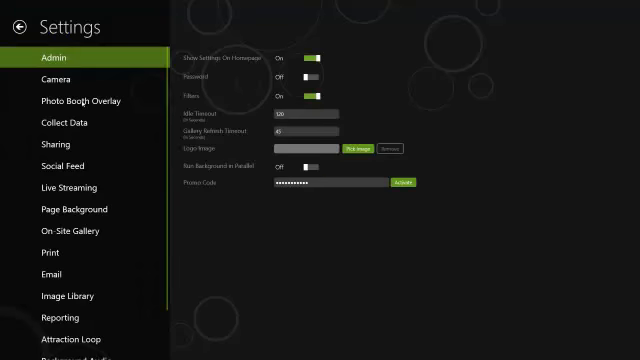
- Upload PACPLAYLANDCOLLAGE.png as a new Photo Booth Overlay image
left_click(84, 100)
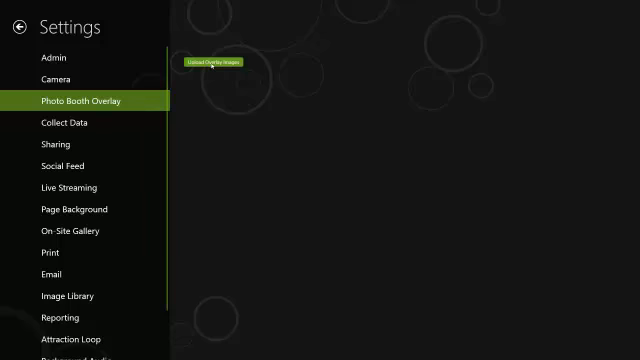
left_click(213, 64)
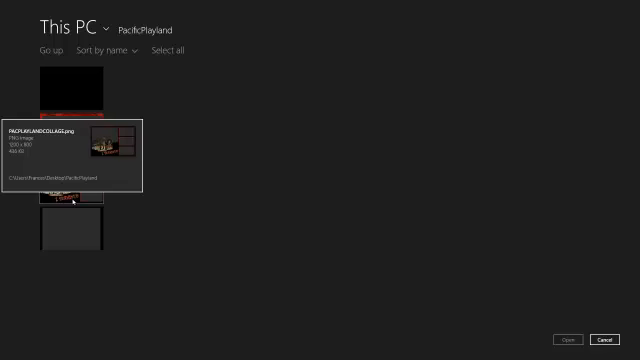
left_click(73, 184)
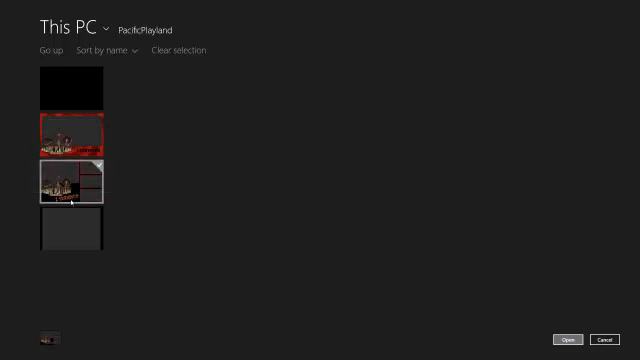
left_click(566, 335)
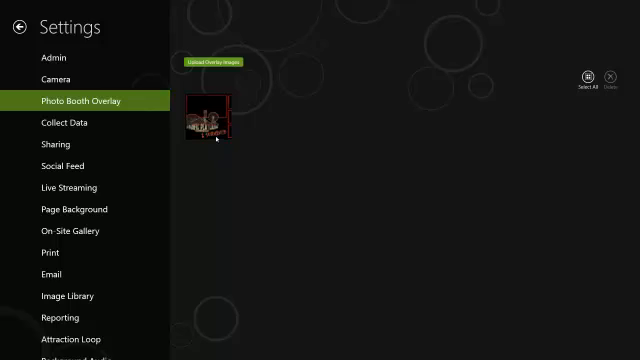
- Check the Pacific Playland collage overlay thumbnail to reveal its Manage option
left_click(205, 115)
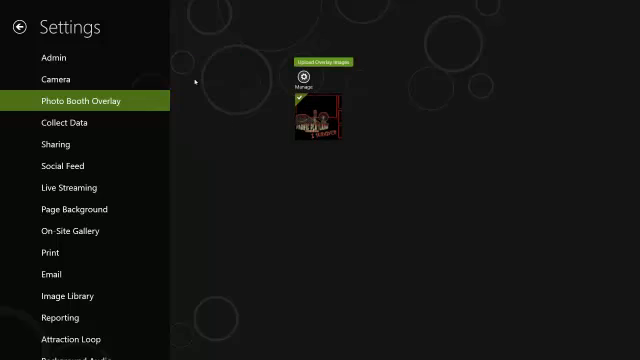
- Give the collage overlay the collage 1 print layout and check Advanced Layout Settings
left_click(297, 77)
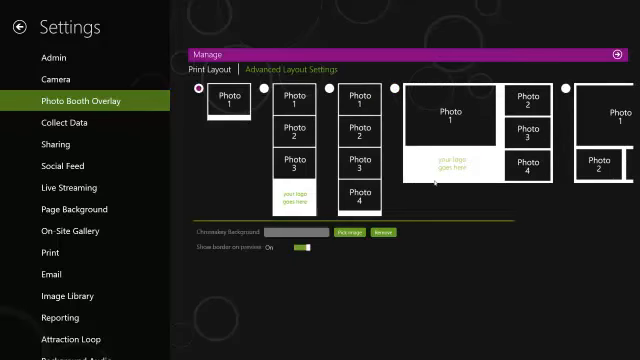
left_click(395, 89)
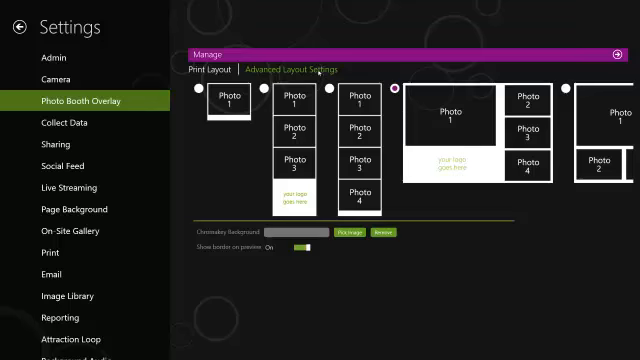
left_click(293, 68)
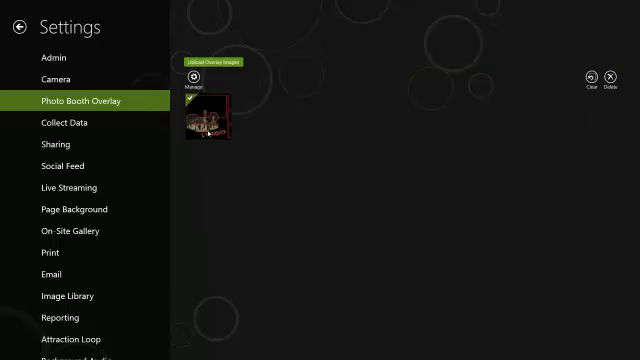
- Set the collage overlay's 'Show border on preview' toggle to Off
left_click(184, 80)
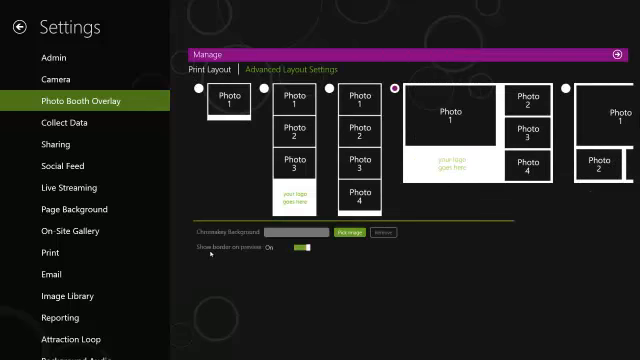
left_click(299, 247)
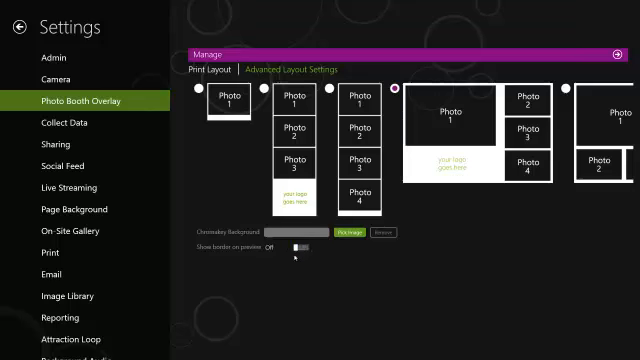